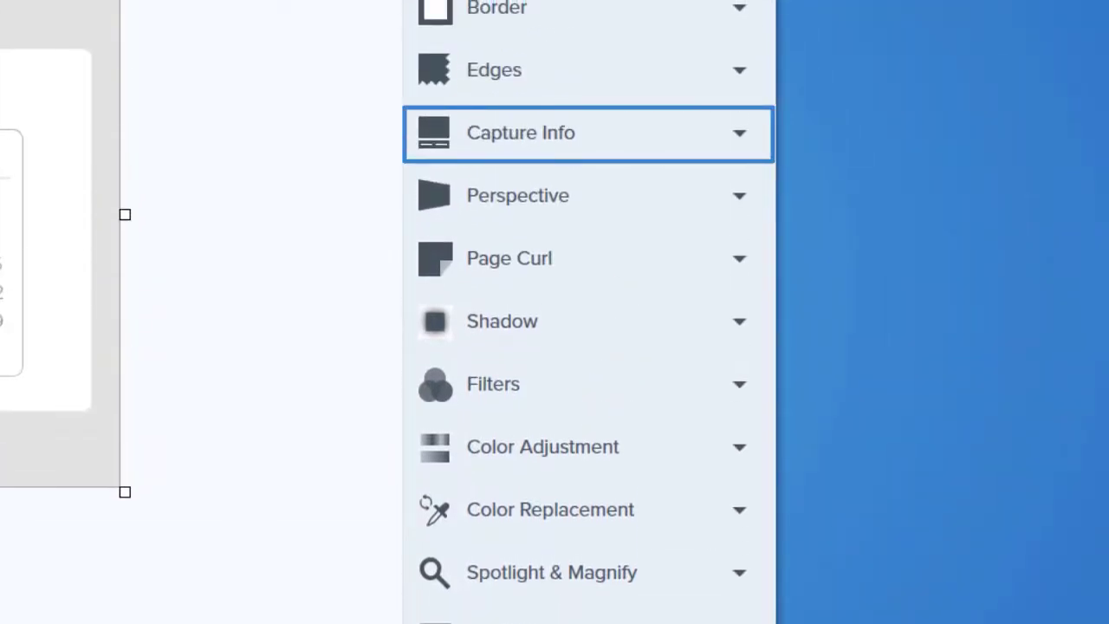
# - Preview the Capture Info banner with application name, version, date/time and operating system enabled
pyautogui.click(588, 133)
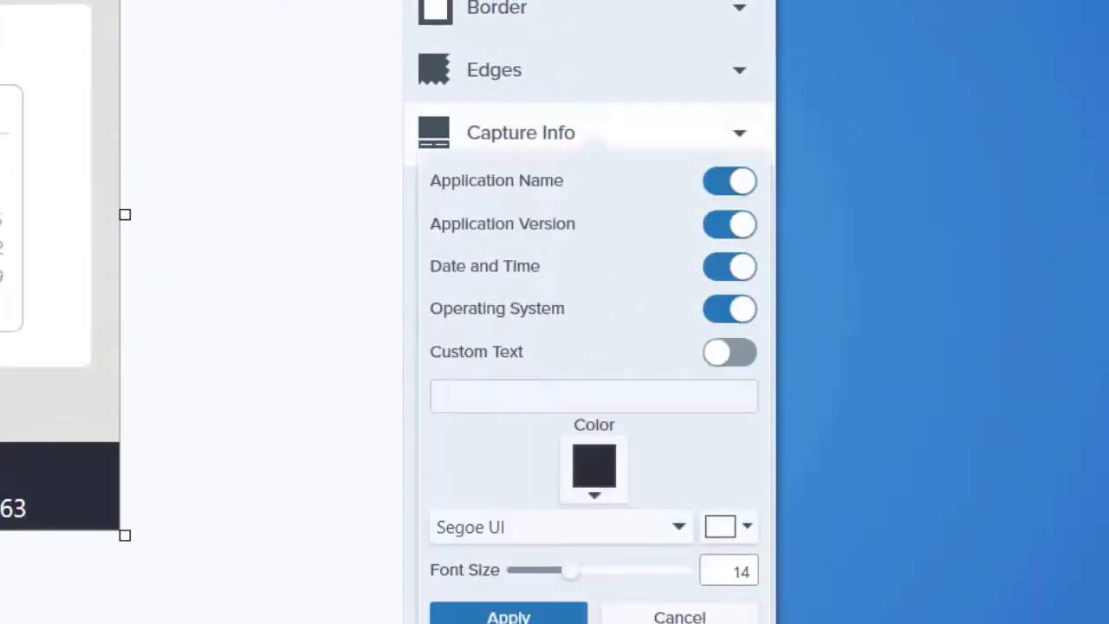
pyautogui.click(739, 131)
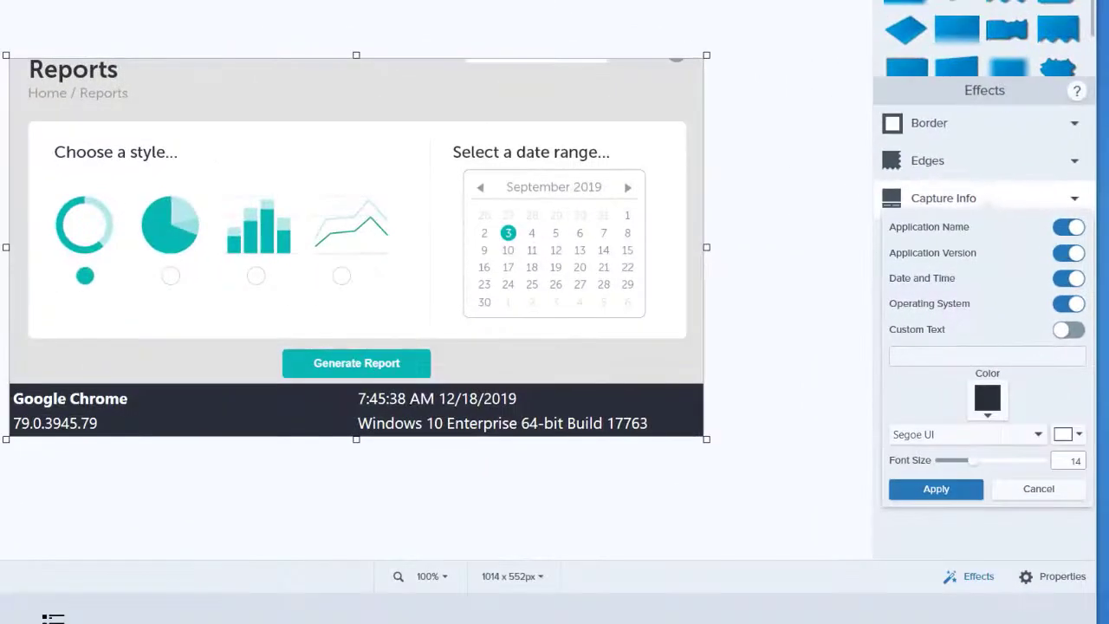
pyautogui.click(928, 226)
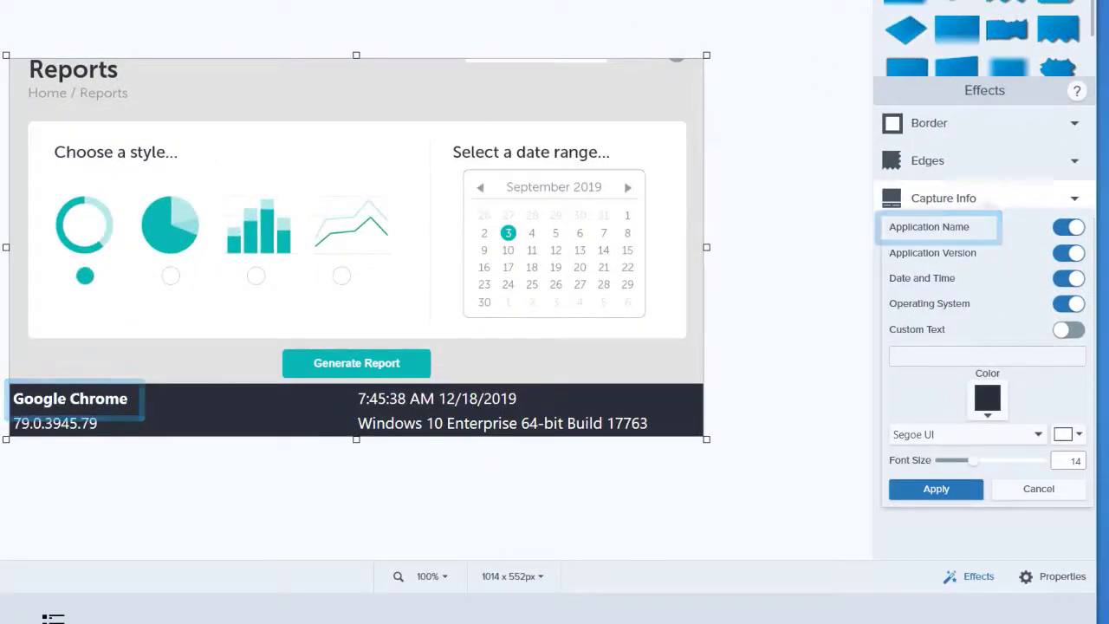
pyautogui.click(939, 277)
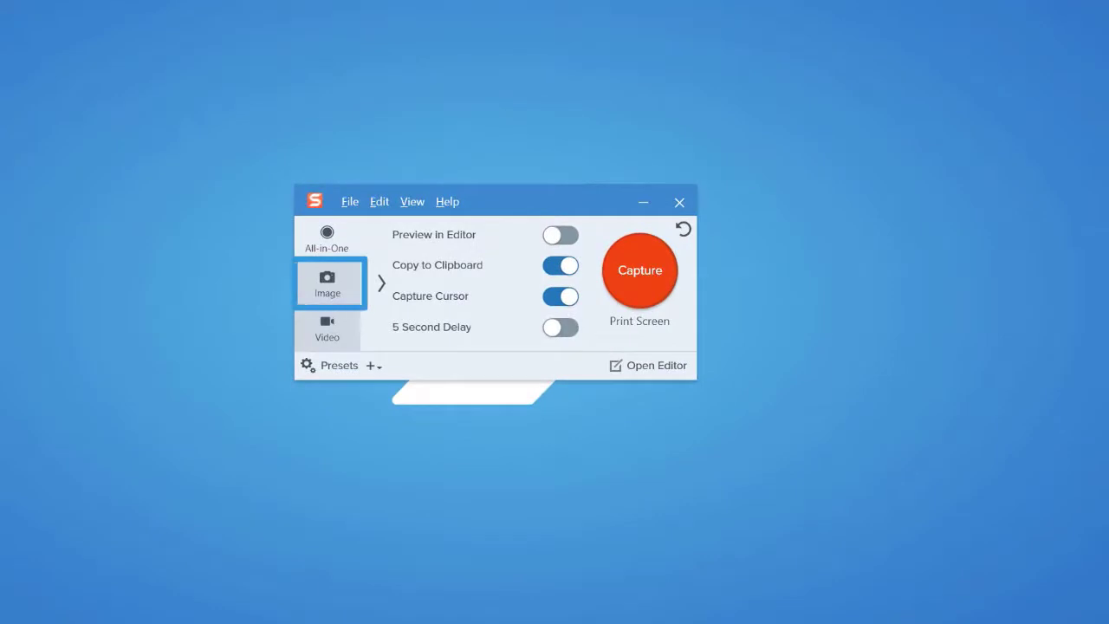
# - Set the Image capture effect to Capture Info and open its banner settings
pyautogui.click(327, 238)
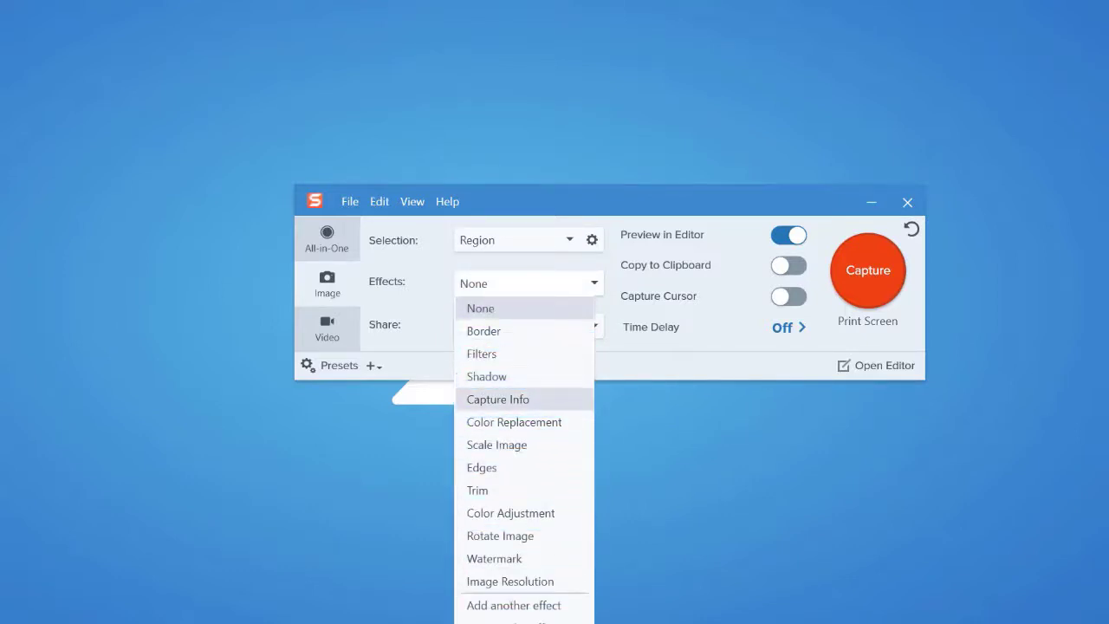
pyautogui.click(498, 399)
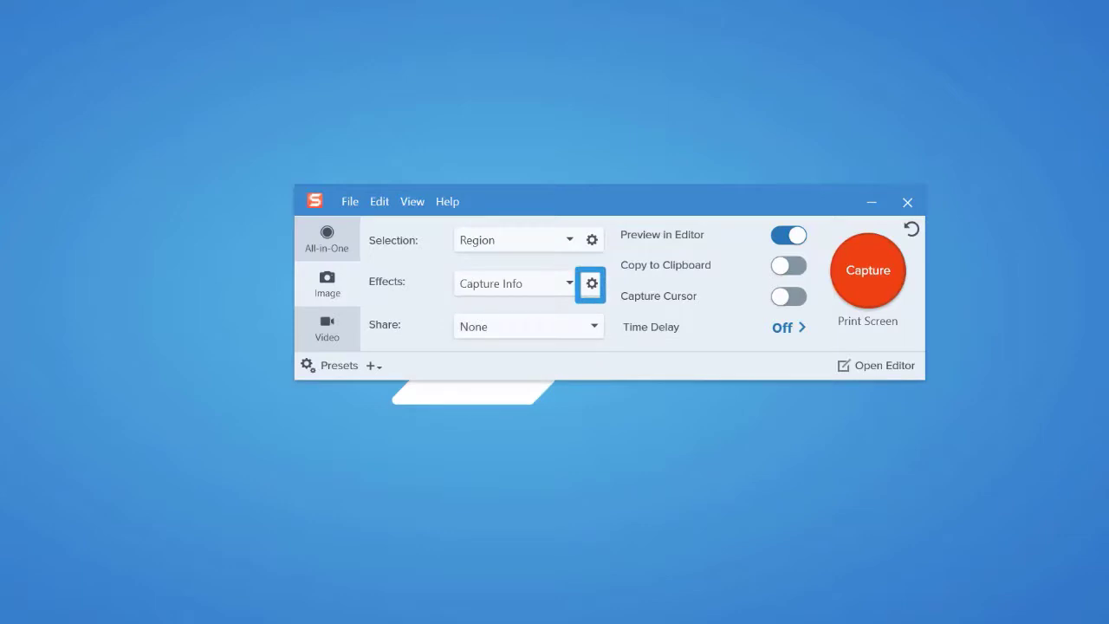
pyautogui.click(591, 283)
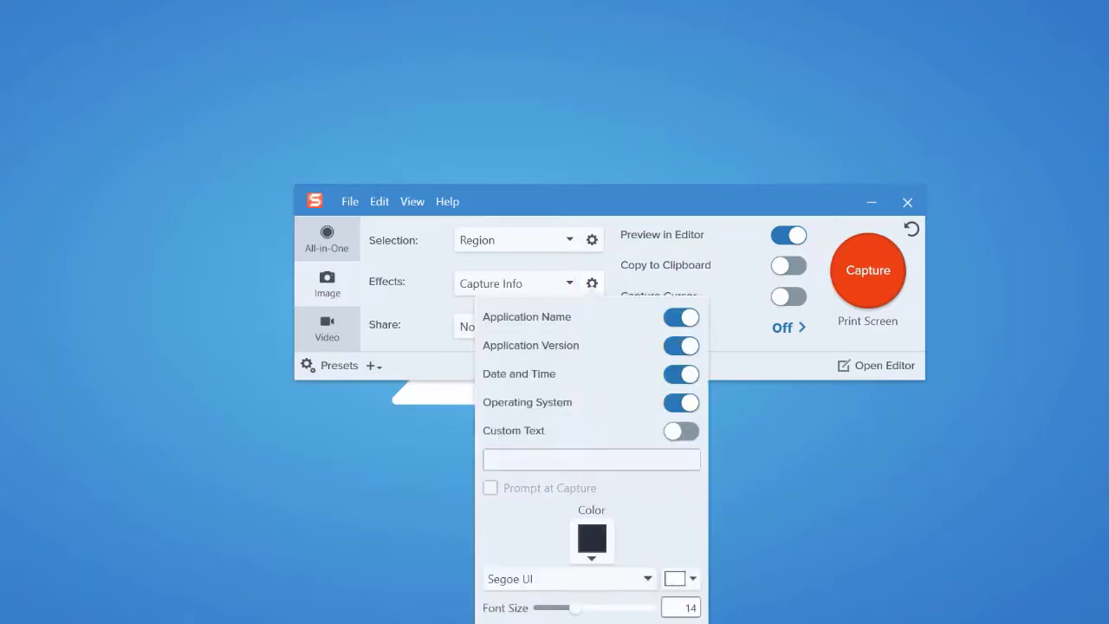